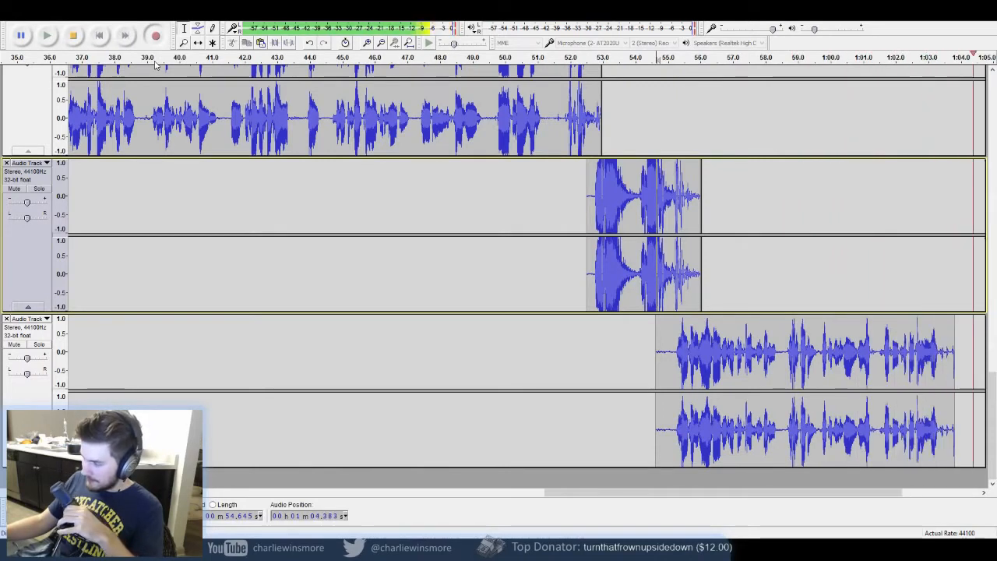
pyautogui.hscroll(3)
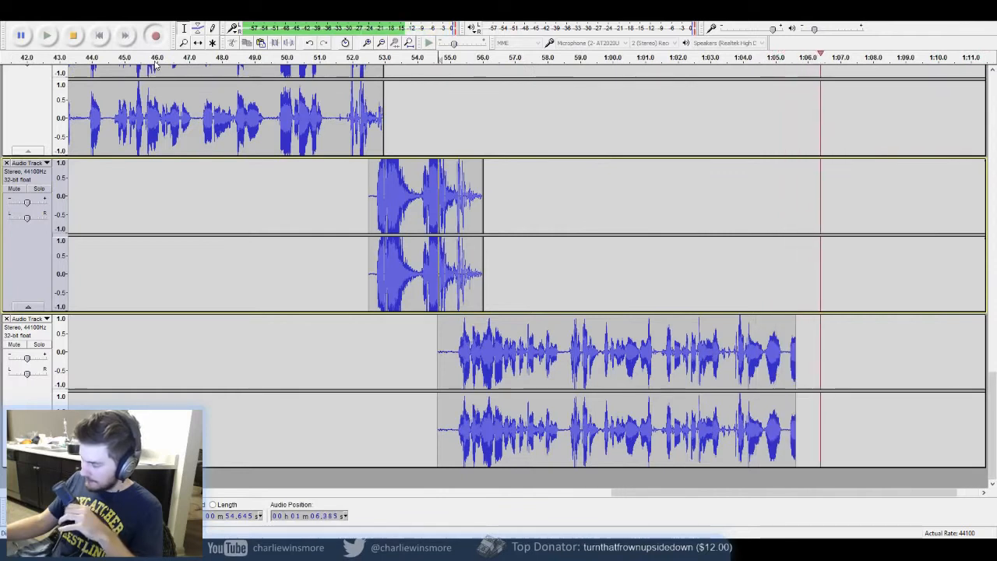